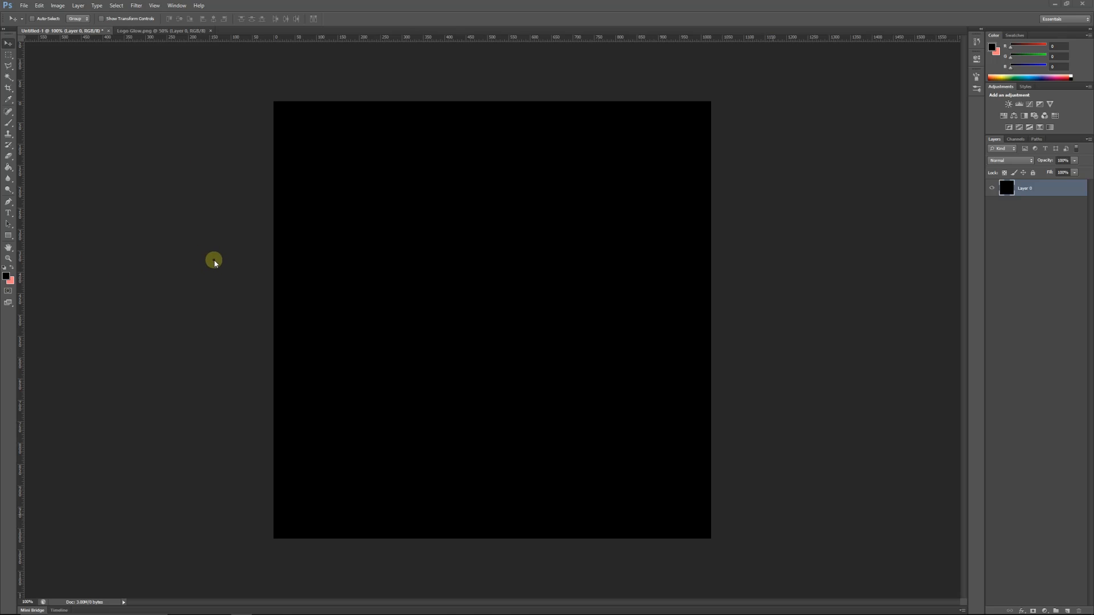
pyautogui.moveTo(214, 270)
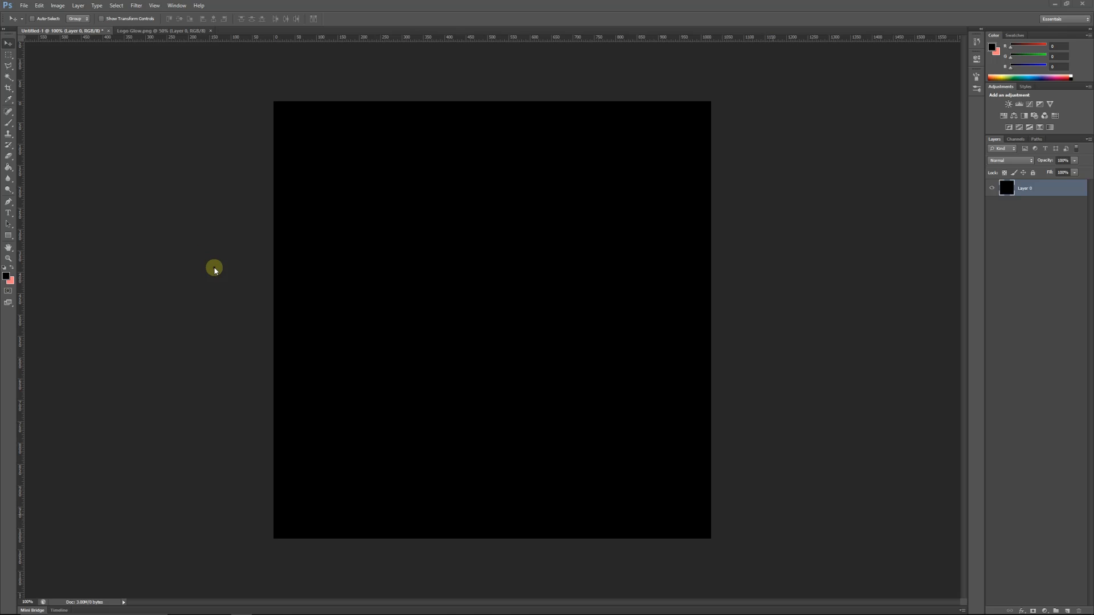
pyautogui.moveTo(205, 292)
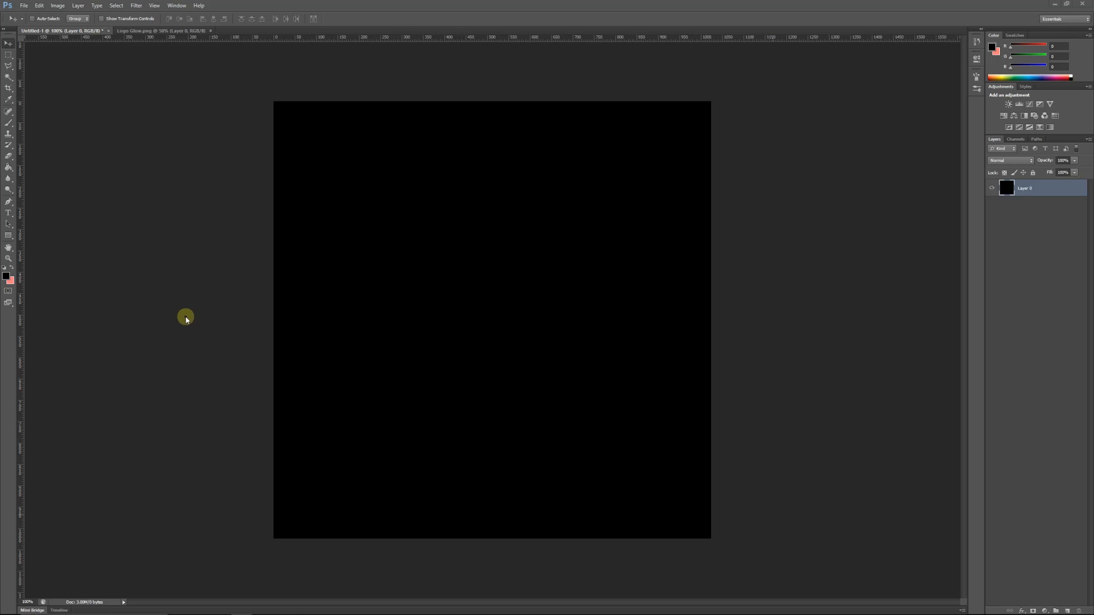
pyautogui.moveTo(175, 297)
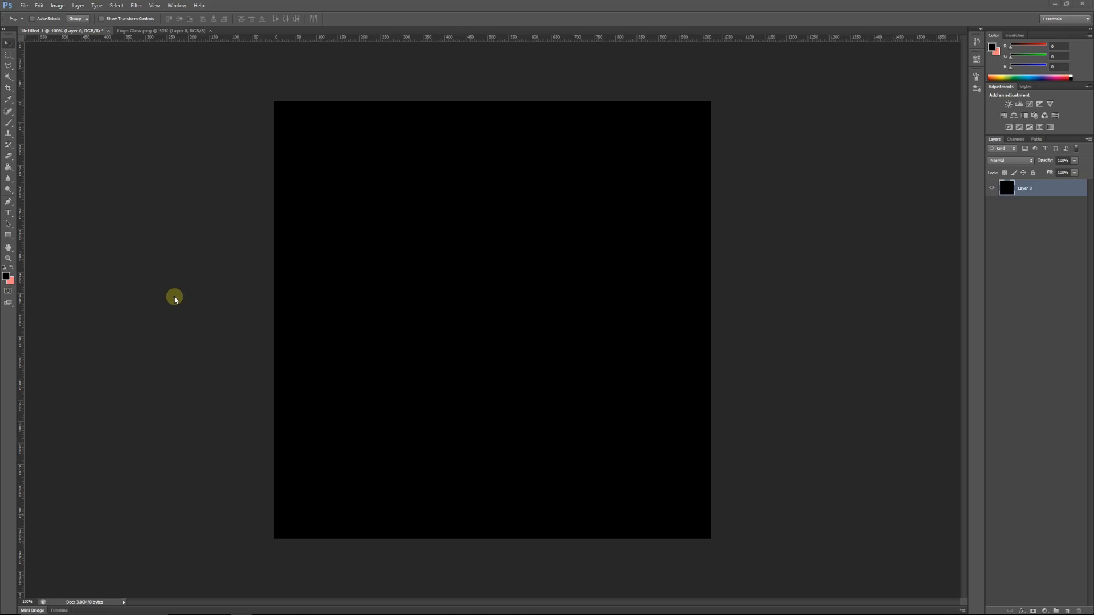
pyautogui.moveTo(271, 237)
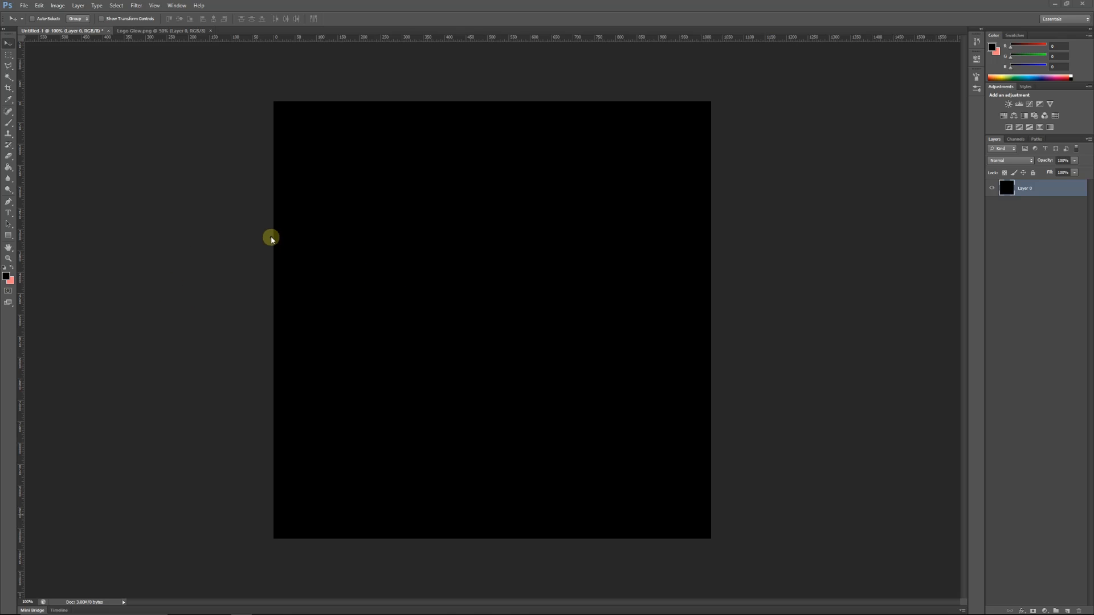
pyautogui.moveTo(259, 232)
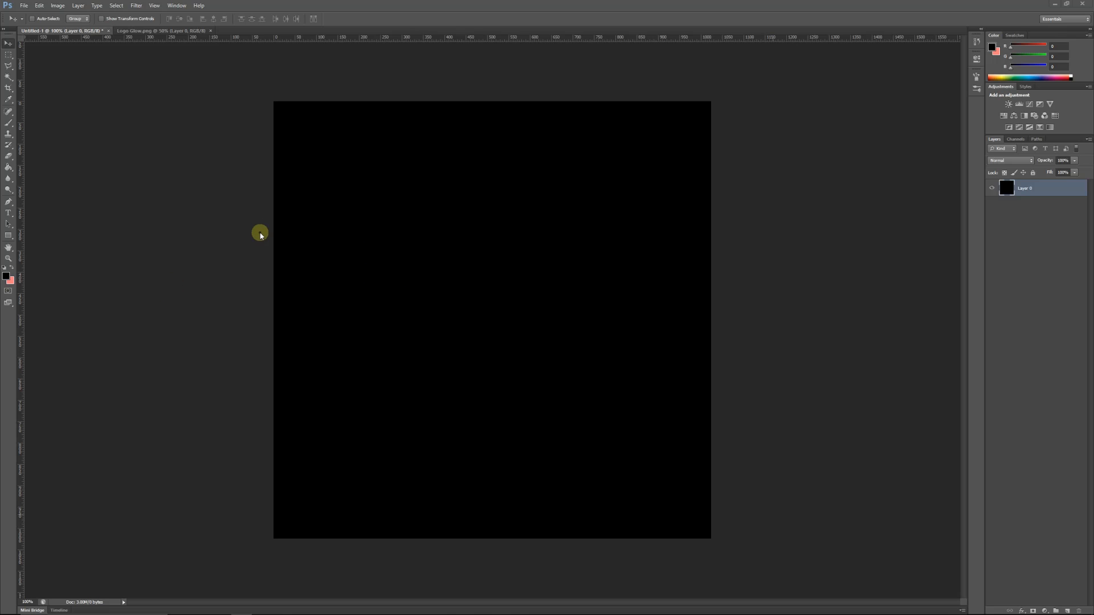
pyautogui.moveTo(139, 192)
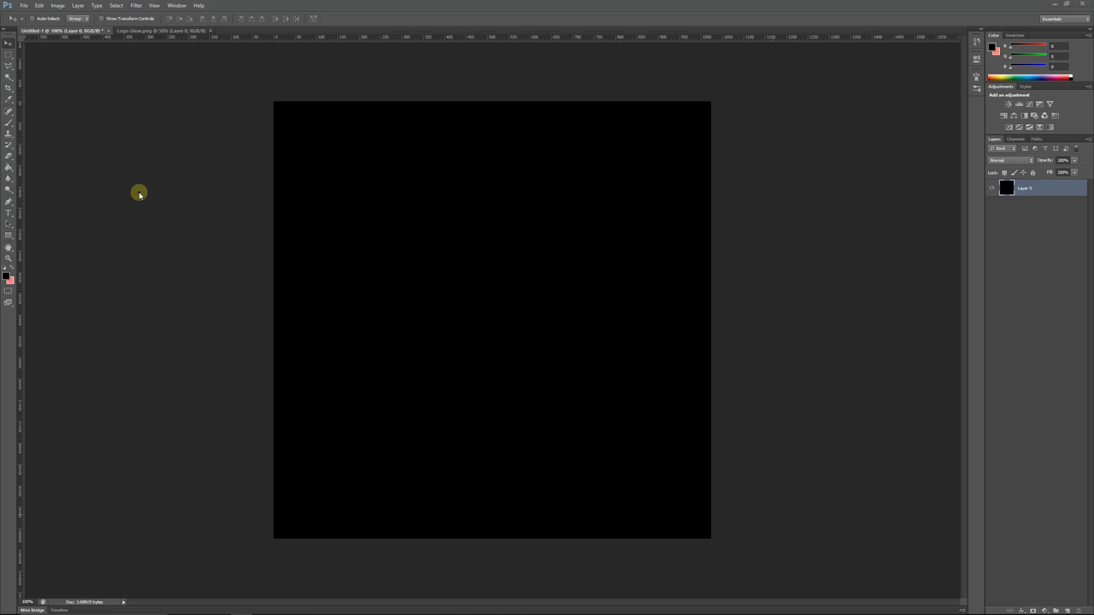
pyautogui.moveTo(137, 193)
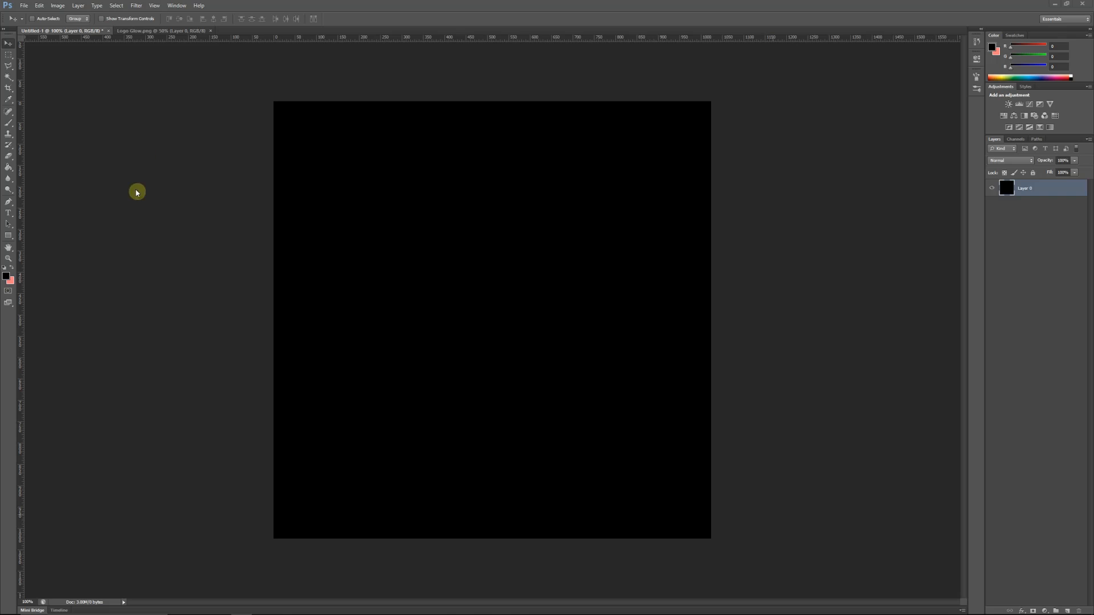
pyautogui.moveTo(721, 365)
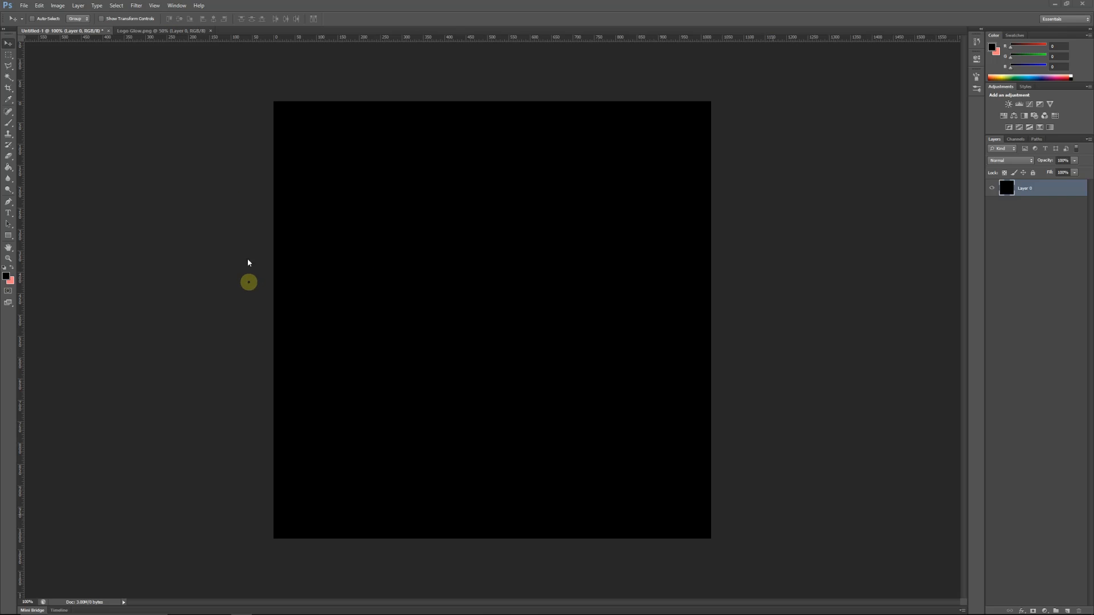
# Paste the ST logo as a new layer and nudge it into position on the black canvas.
pyautogui.click(160, 30)
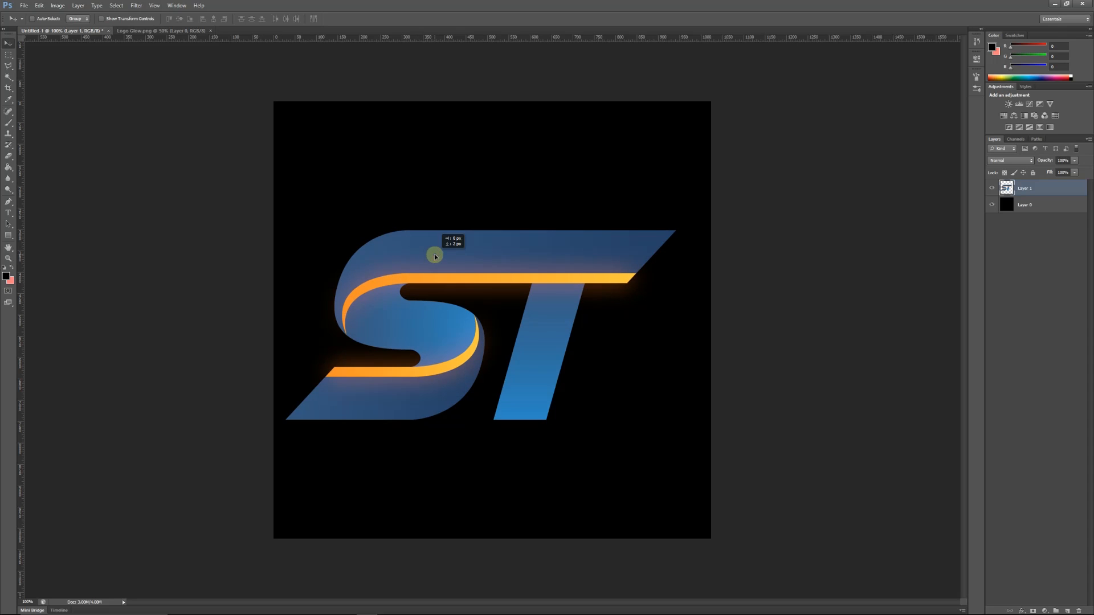
pyautogui.moveTo(434, 256); pyautogui.dragTo(487, 238)
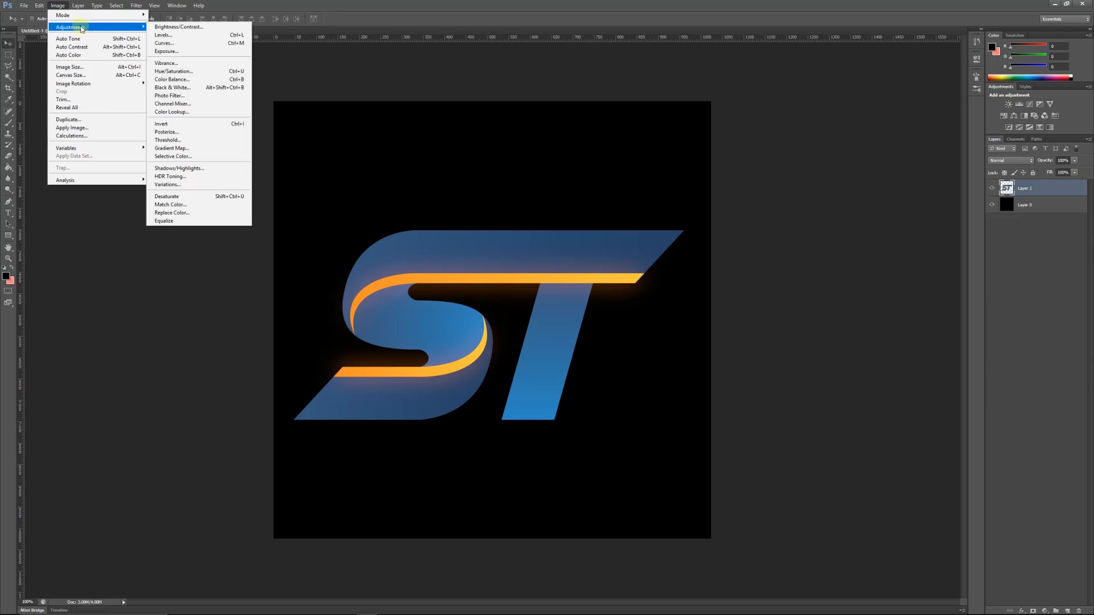
pyautogui.moveTo(178, 26)
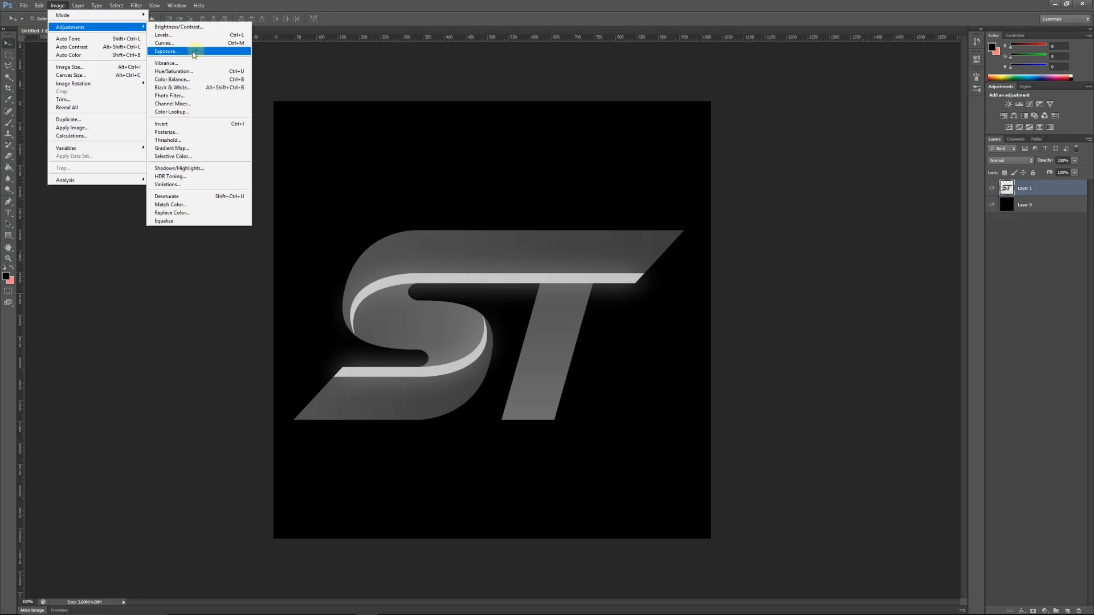
# Pull the Curves adjustment up steeply so the desaturated logo becomes solid white, and apply it.
pyautogui.click(163, 42)
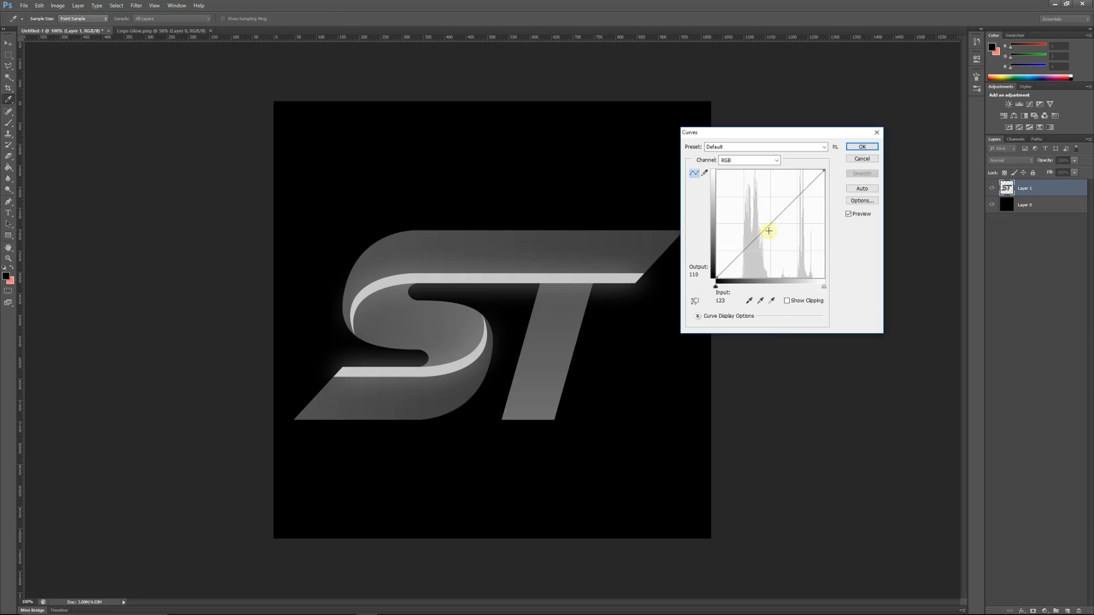
pyautogui.moveTo(767, 230); pyautogui.dragTo(747, 204)
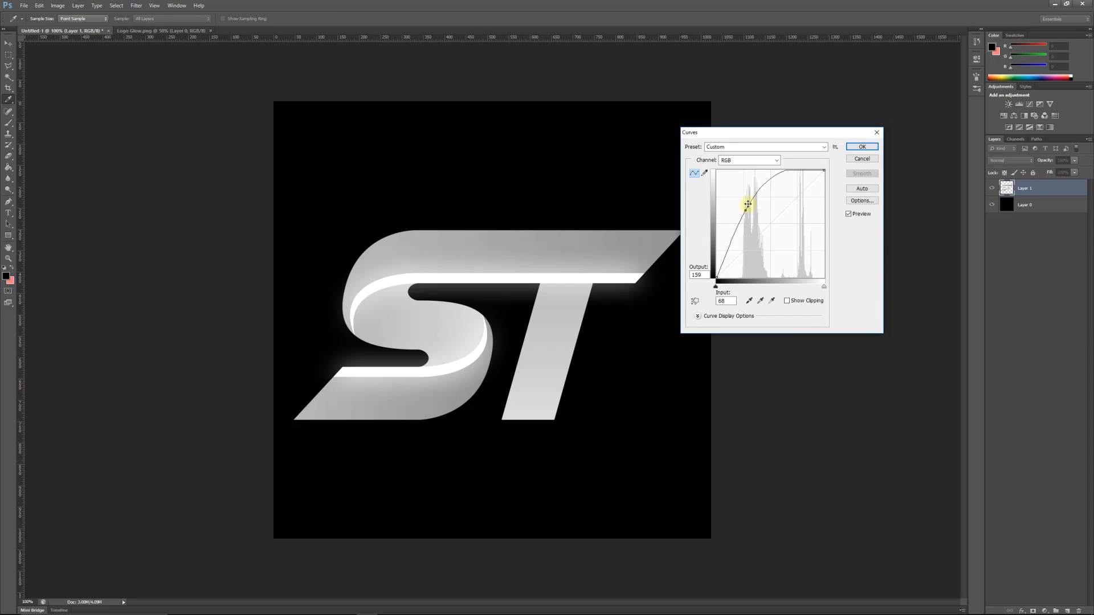
pyautogui.moveTo(747, 204); pyautogui.dragTo(726, 181)
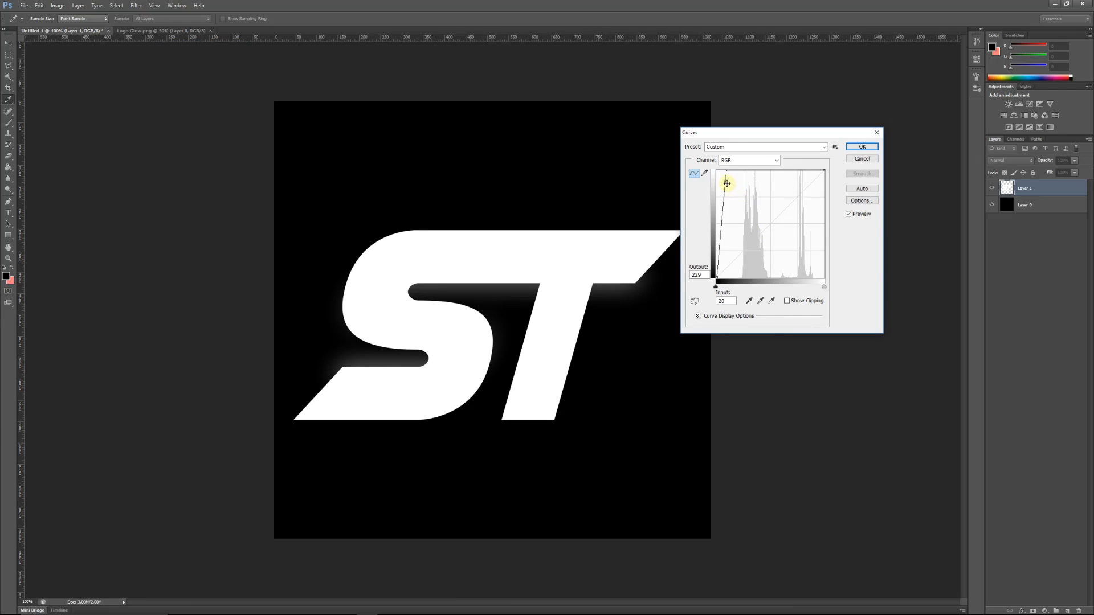
pyautogui.click(861, 146)
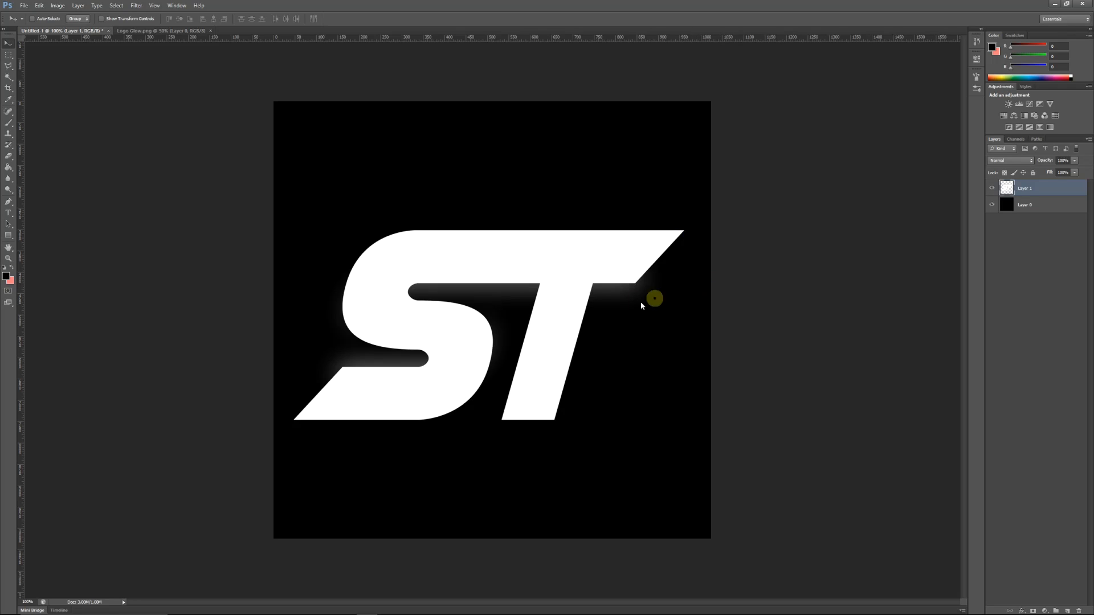
pyautogui.moveTo(114, 197)
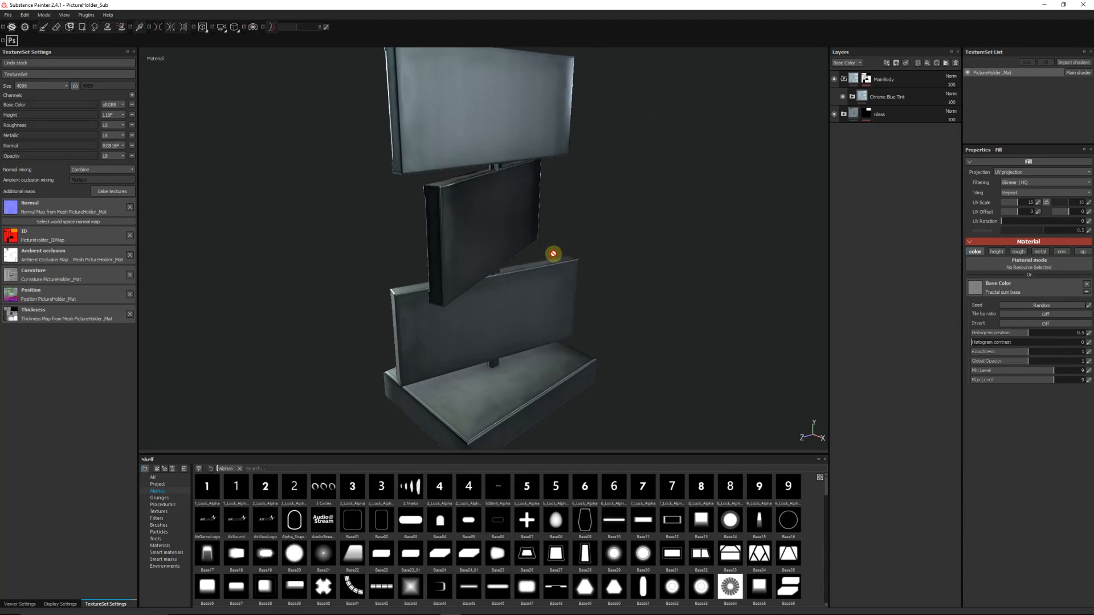
# Clear the Alphas filter on the shelf and bring up the Import resources dialog.
pyautogui.moveTo(554, 253); pyautogui.dragTo(801, 282)
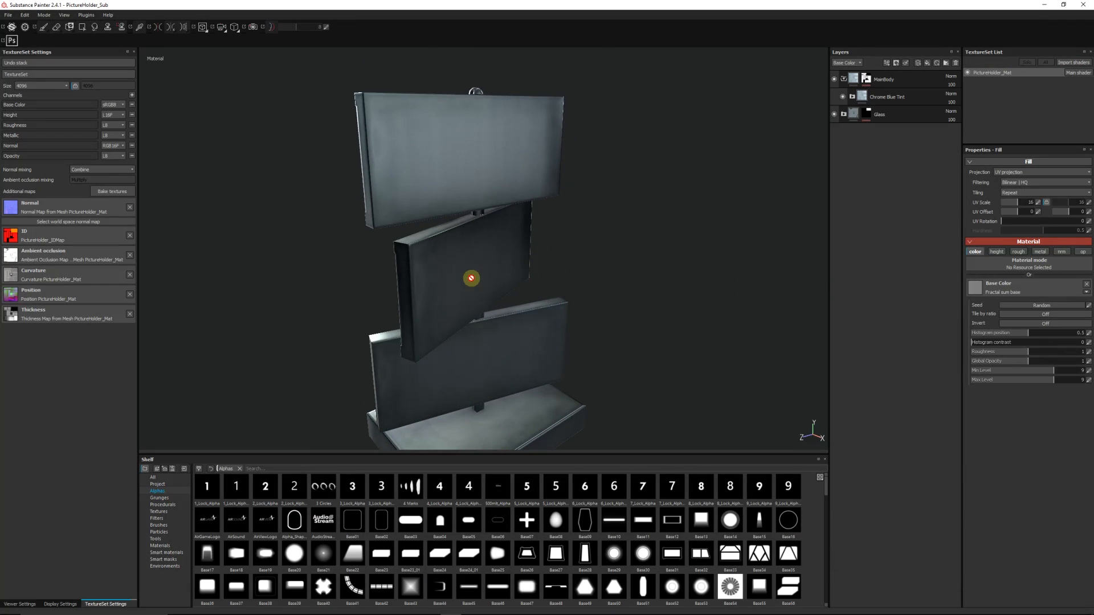
pyautogui.moveTo(381, 204)
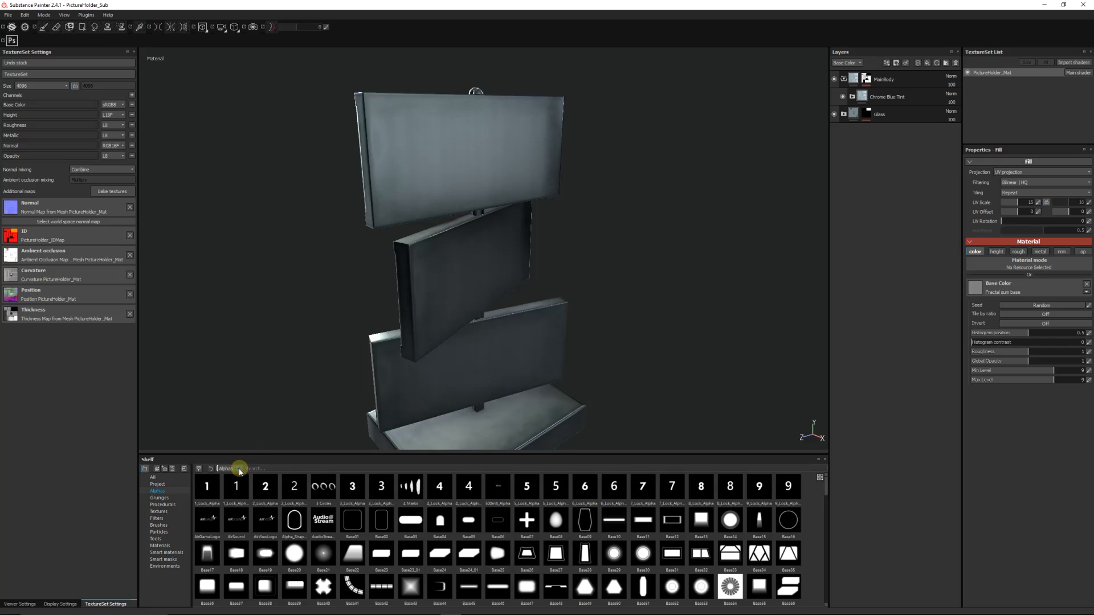
pyautogui.click(153, 477)
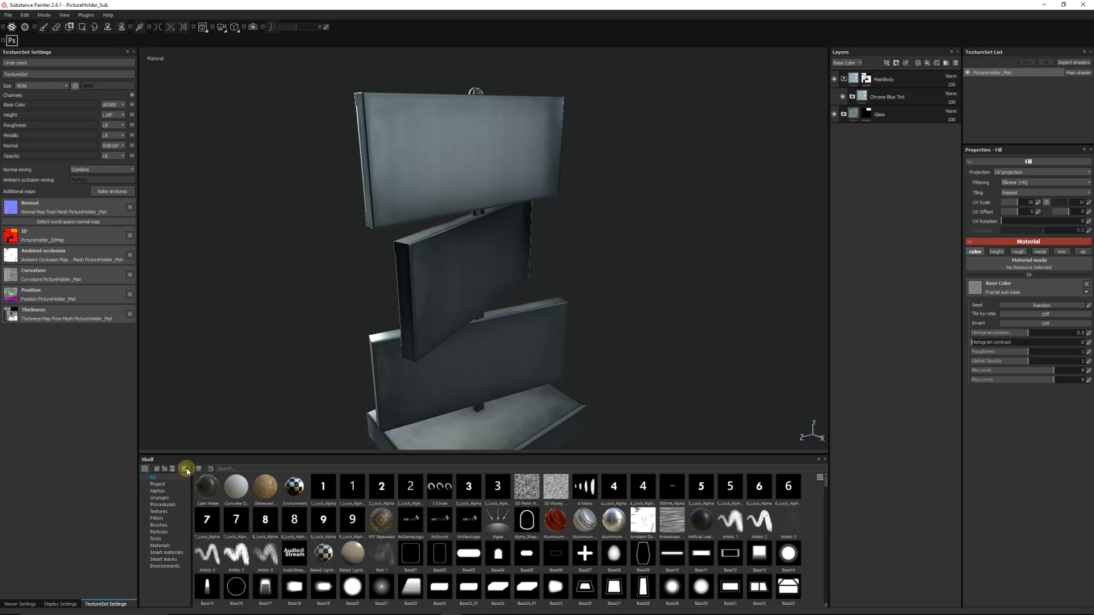
pyautogui.click(186, 469)
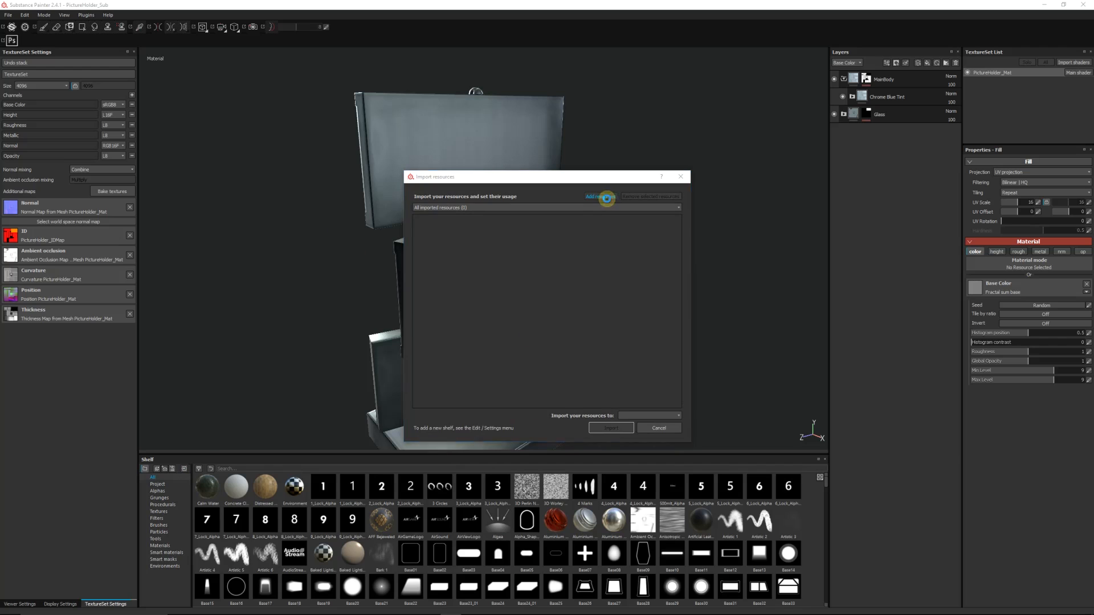
# Add the STAlpha file, mark it as an alpha stored on the shelf, and import it.
pyautogui.click(599, 197)
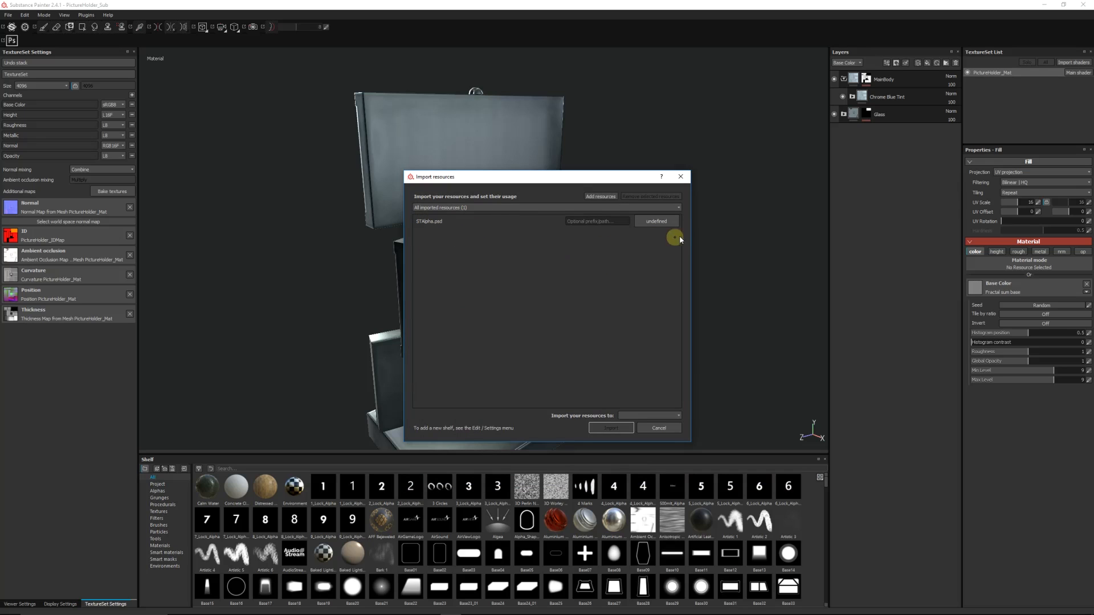
pyautogui.click(655, 221)
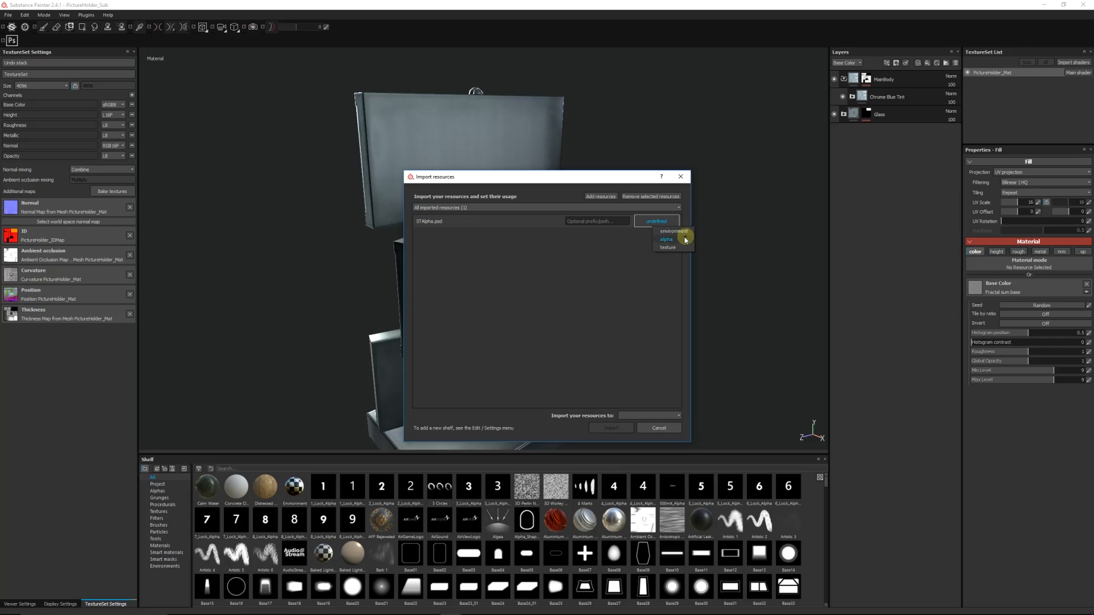
pyautogui.click(667, 239)
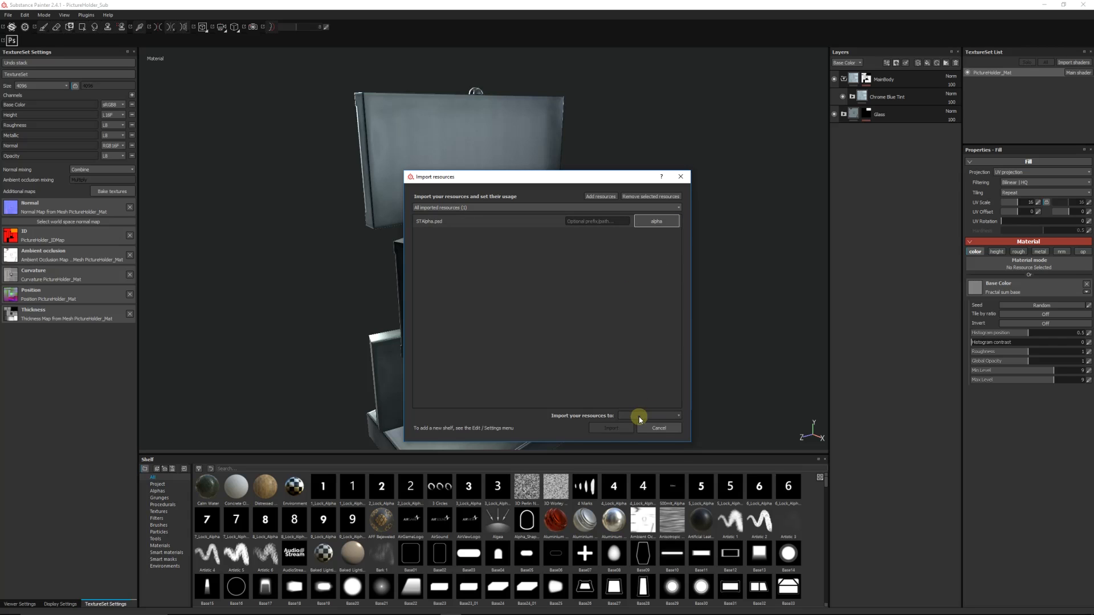
pyautogui.click(650, 415)
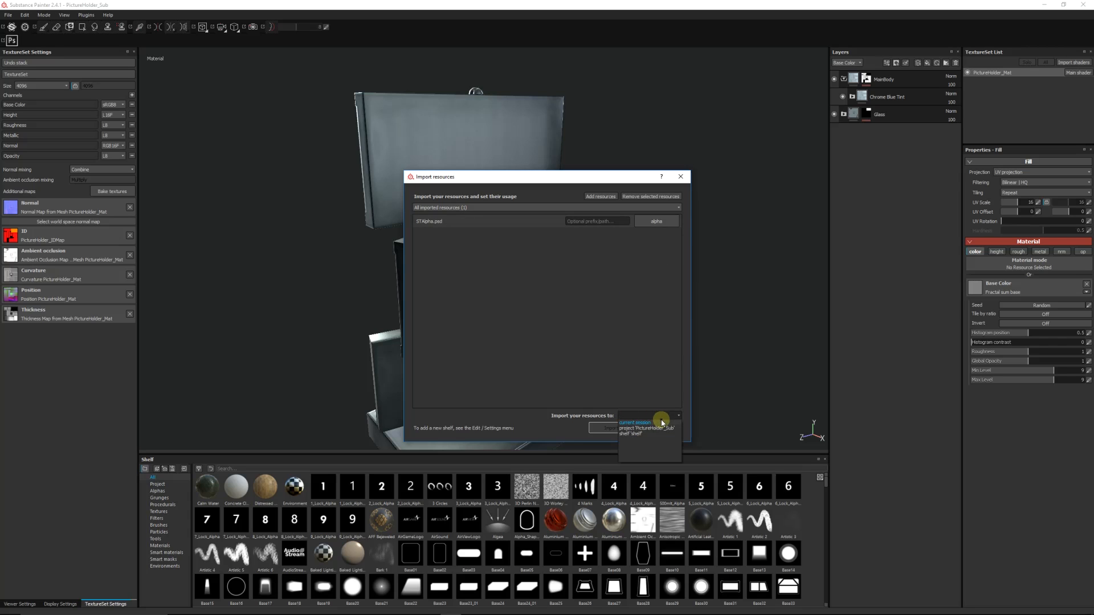
pyautogui.moveTo(663, 422)
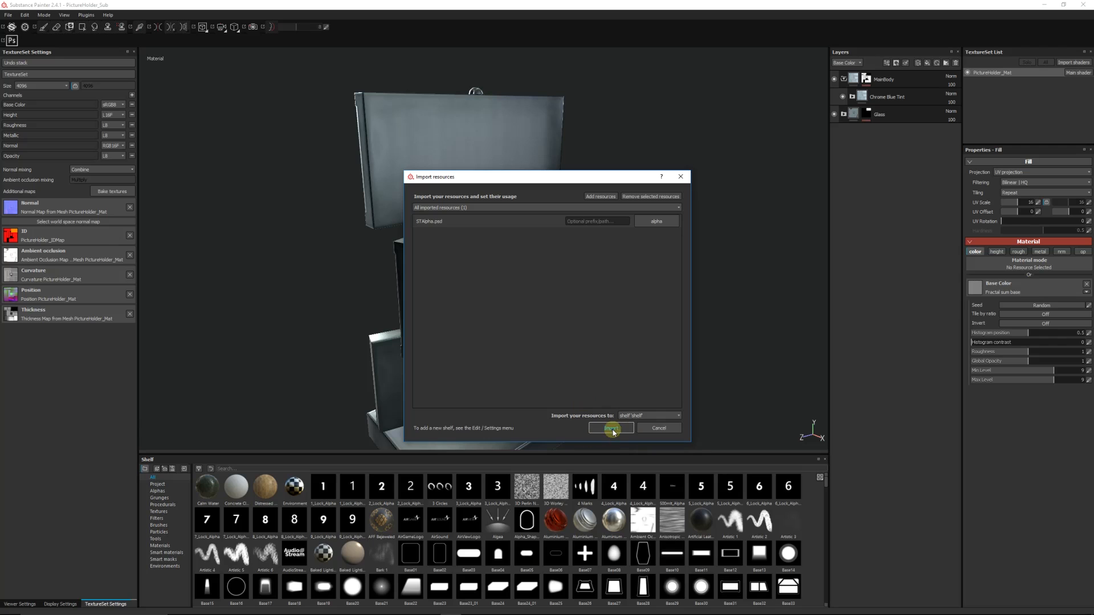
pyautogui.click(611, 427)
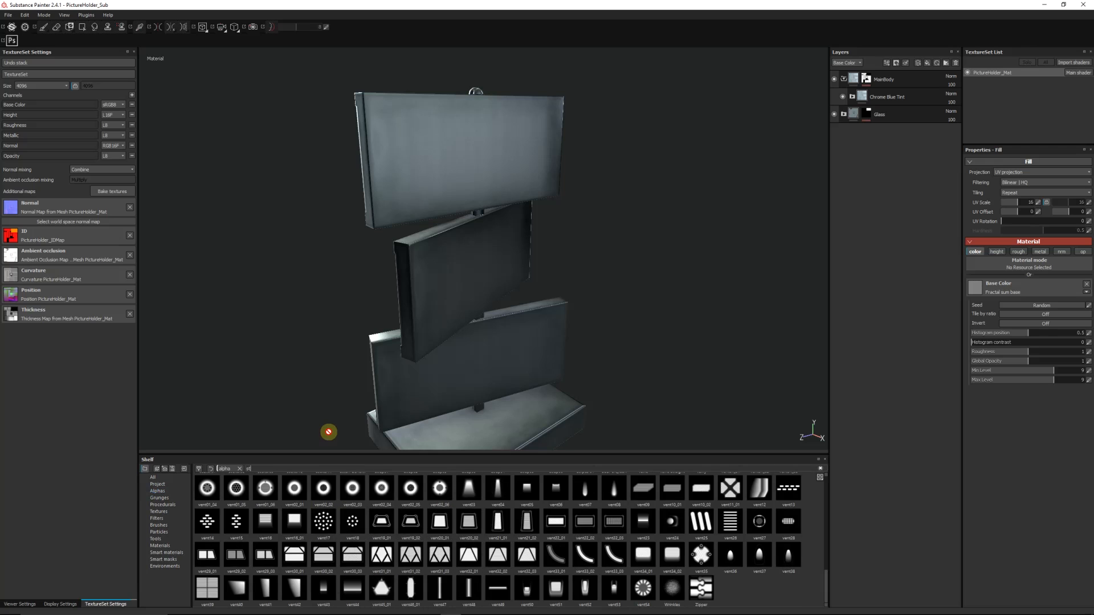
# Filter the shelf with the search text 'sta' to show the STAlpha resource.
pyautogui.write('sta')
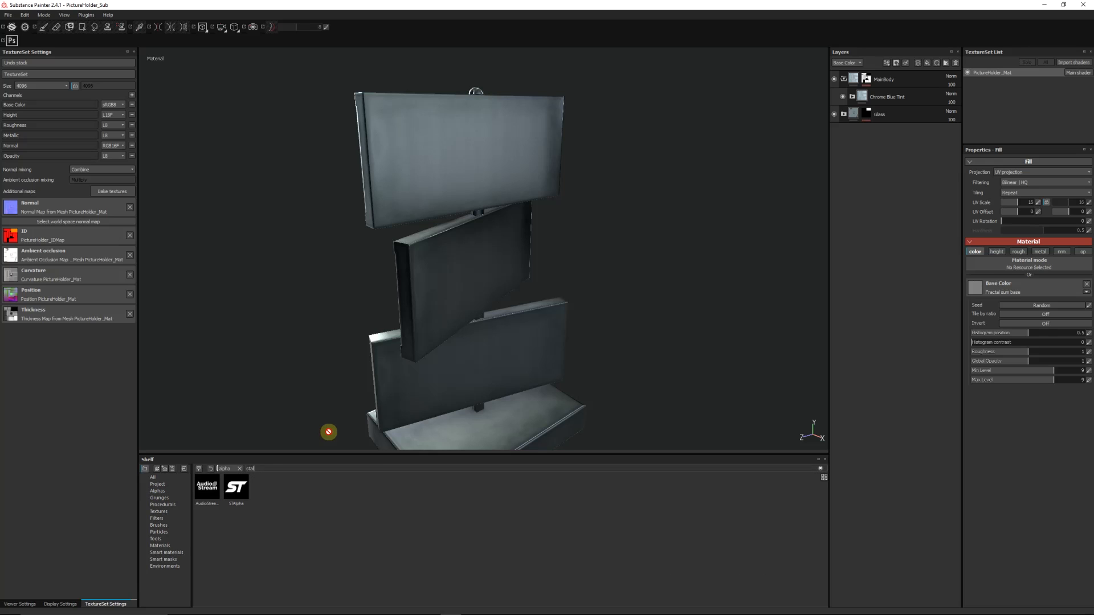
pyautogui.moveTo(236, 486)
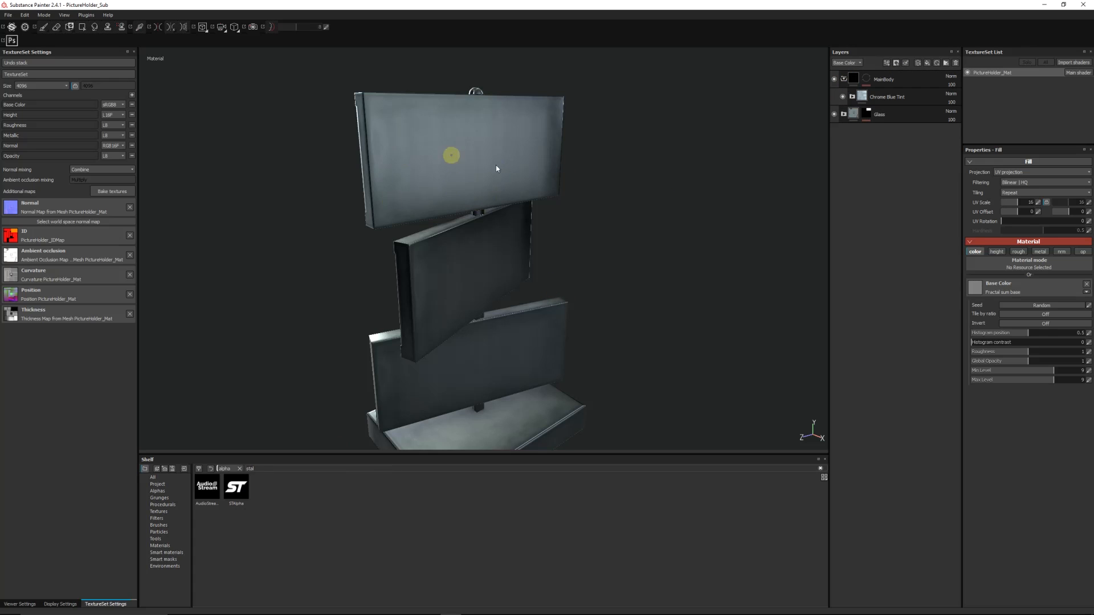
pyautogui.click(886, 96)
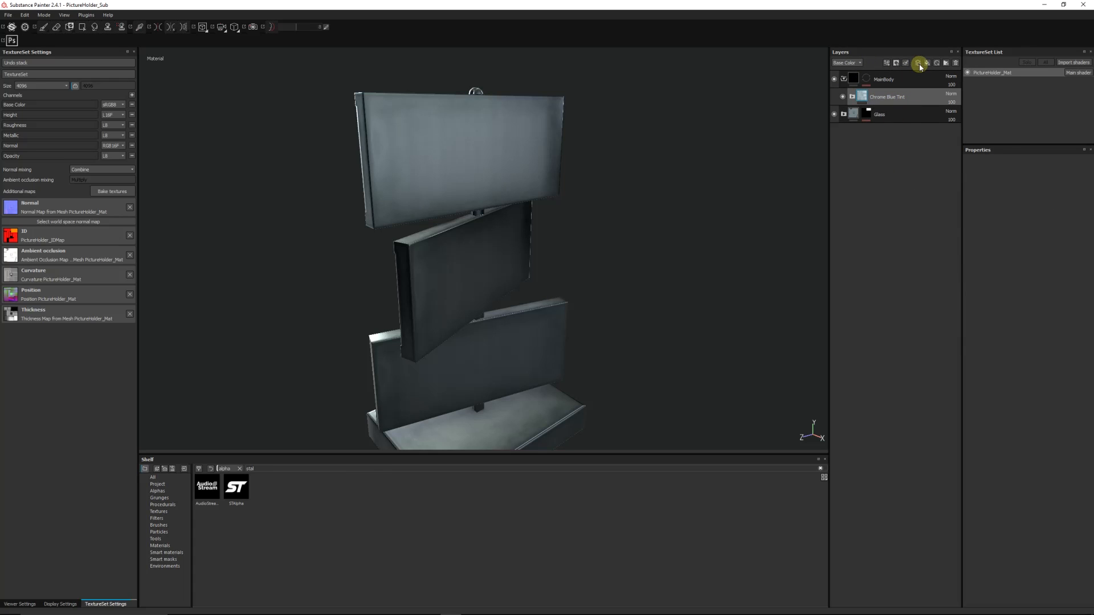
# Add a new fill layer to the stack and give it a black mask.
pyautogui.click(920, 63)
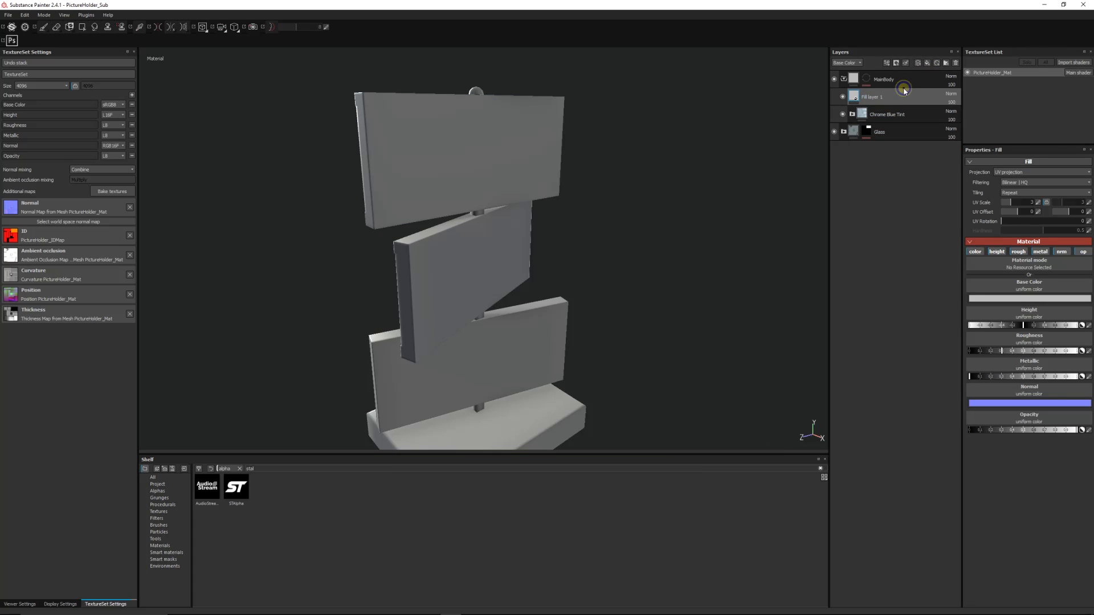
pyautogui.rightClick(903, 89)
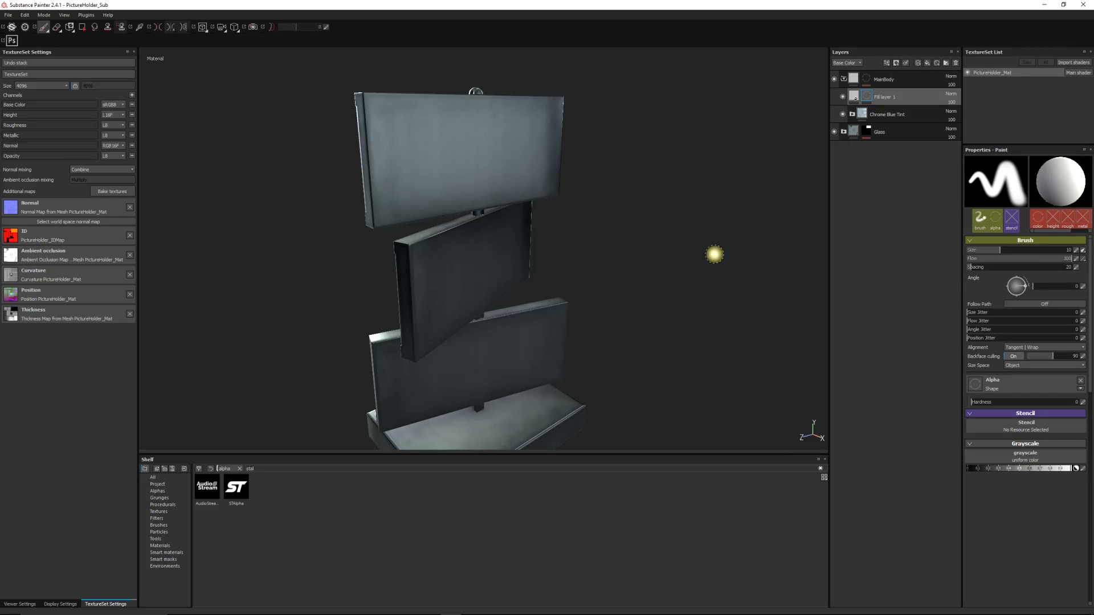
pyautogui.click(237, 487)
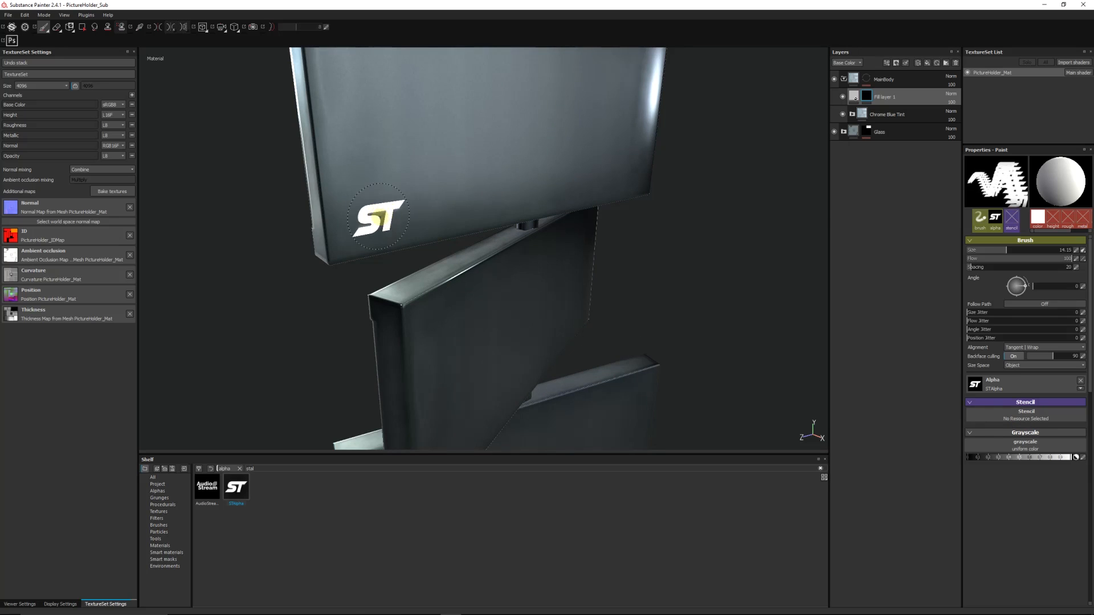
# Stamp the ST logo into the mask on the top panel and a lower panel.
pyautogui.moveTo(977, 250); pyautogui.dragTo(1046, 250)
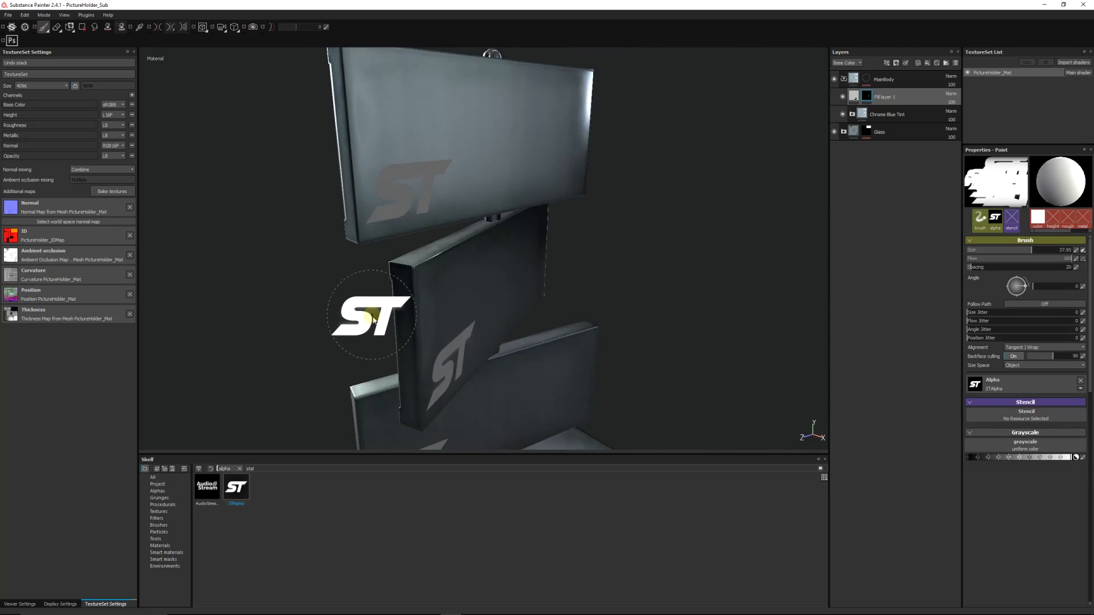
pyautogui.moveTo(370, 314); pyautogui.dragTo(474, 269)
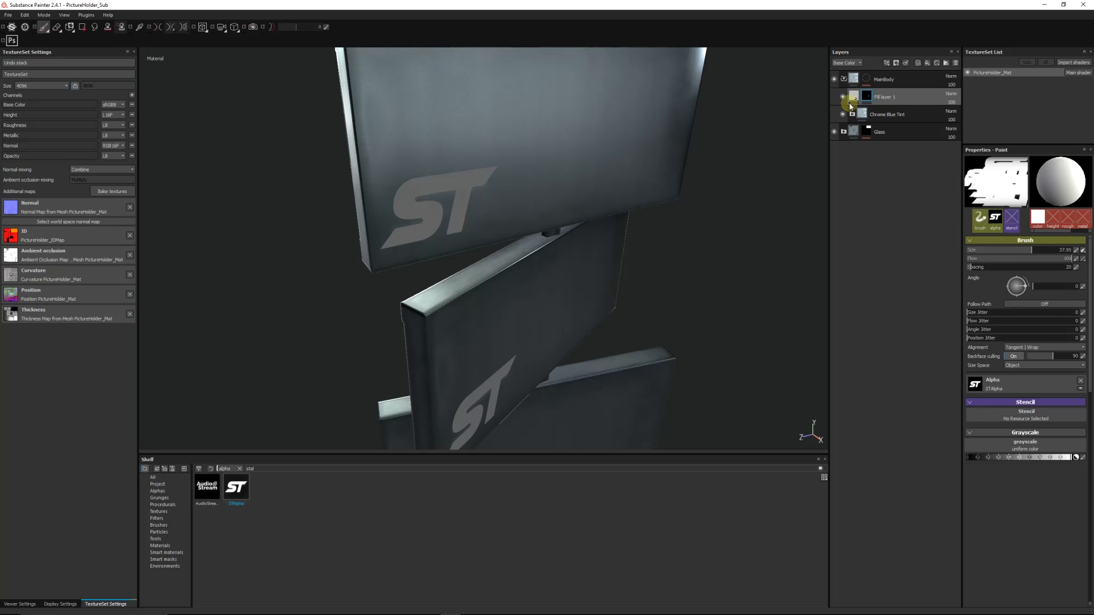
pyautogui.click(885, 96)
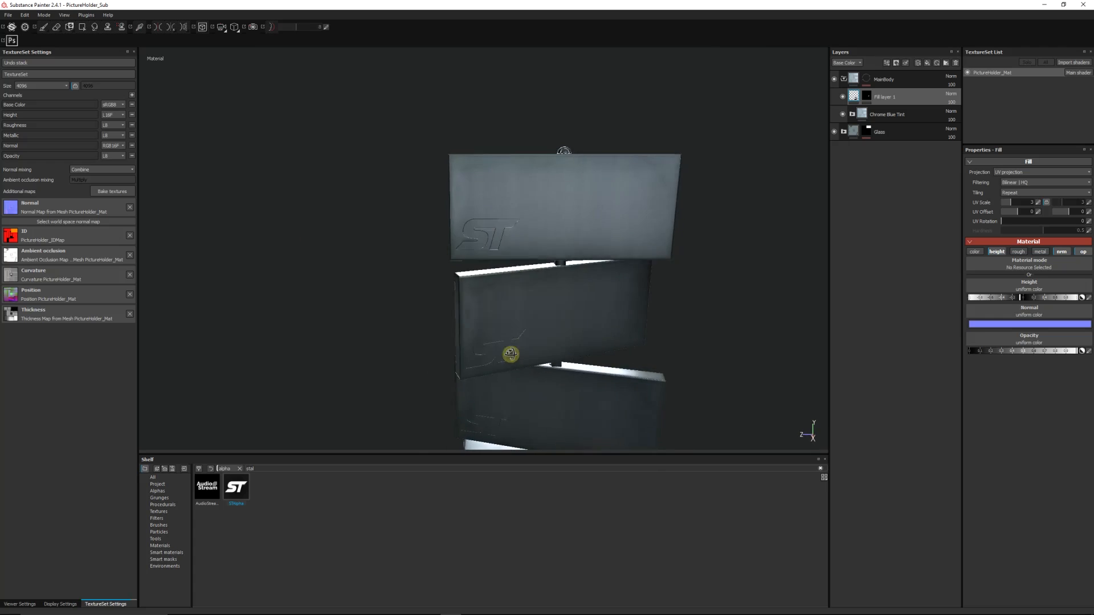
# Orbit and zoom around the holder to check the ST logos now read as recessed depth.
pyautogui.moveTo(511, 354); pyautogui.dragTo(564, 323)
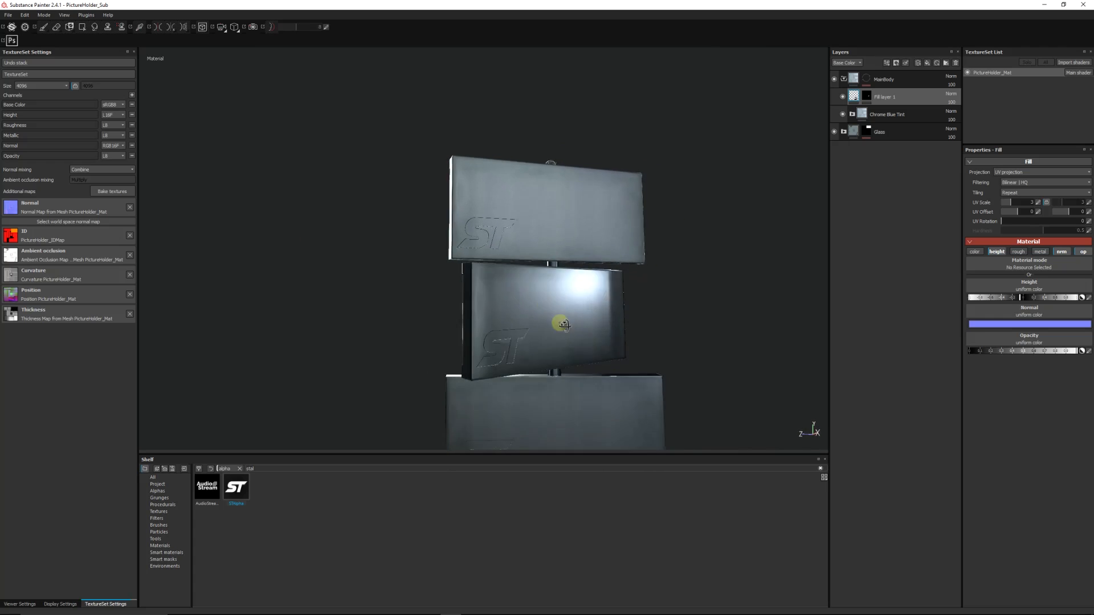
pyautogui.moveTo(563, 325); pyautogui.dragTo(568, 313)
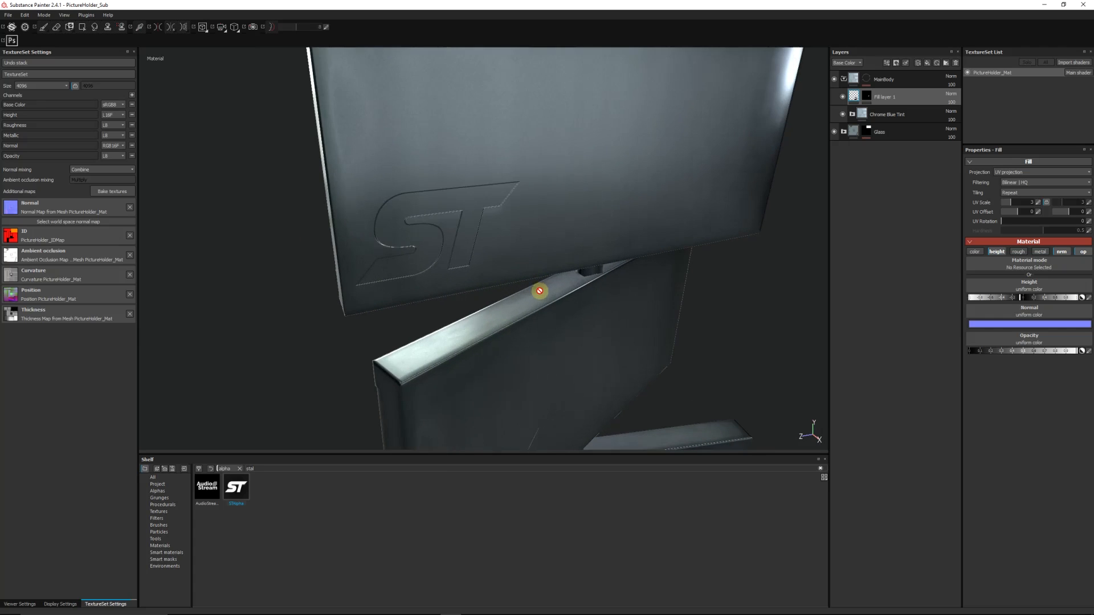
pyautogui.moveTo(539, 290); pyautogui.dragTo(559, 272)
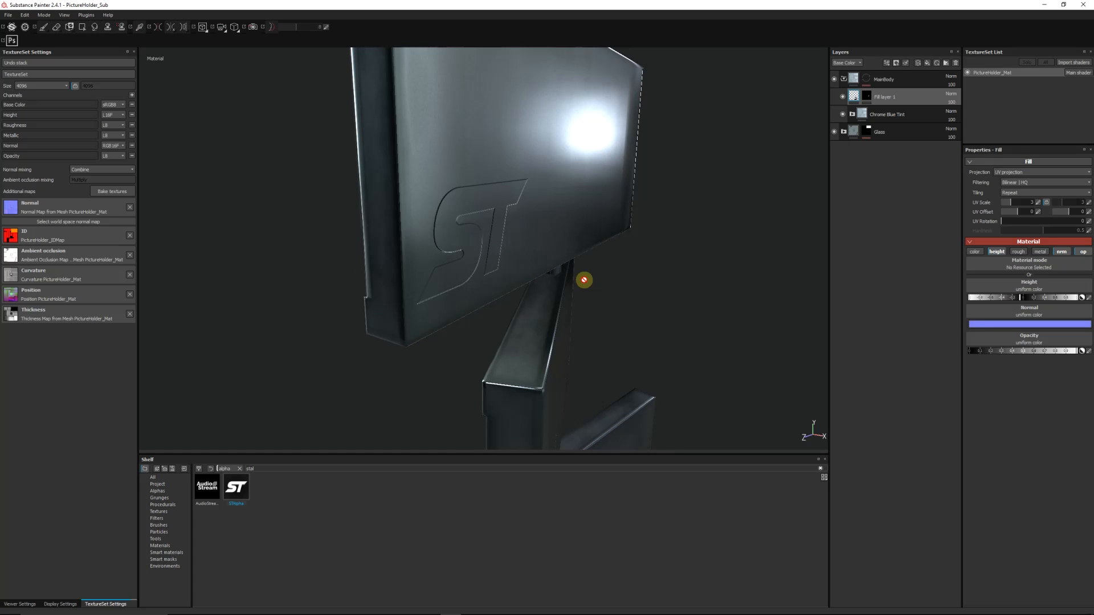
pyautogui.moveTo(584, 280); pyautogui.dragTo(507, 382)
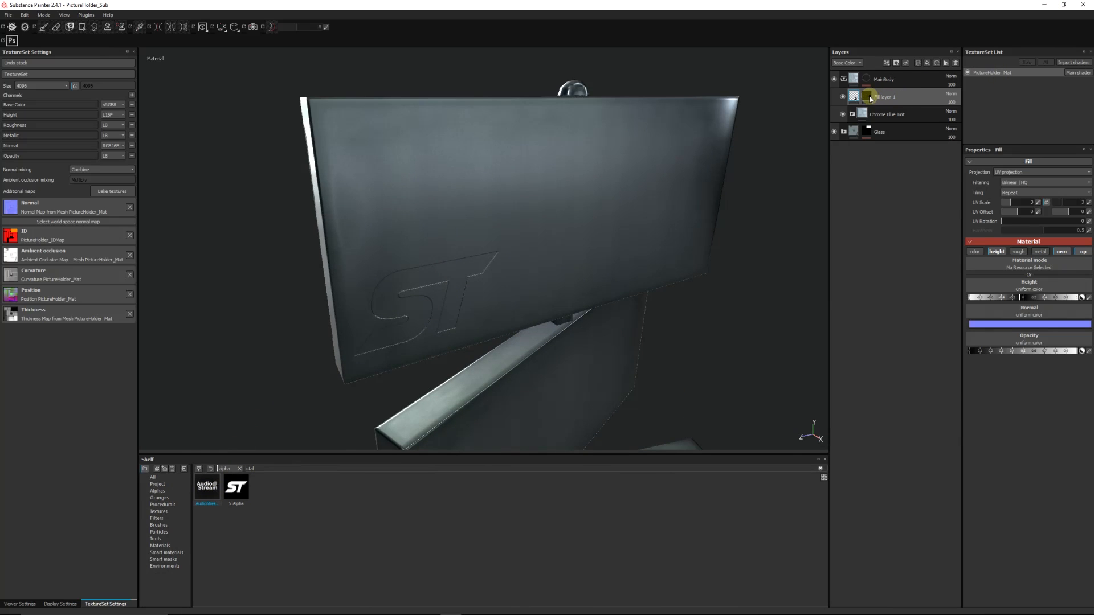
# Stamp the AudioStream logo above the ST logo on the top panel and on the middle panel.
pyautogui.click(43, 26)
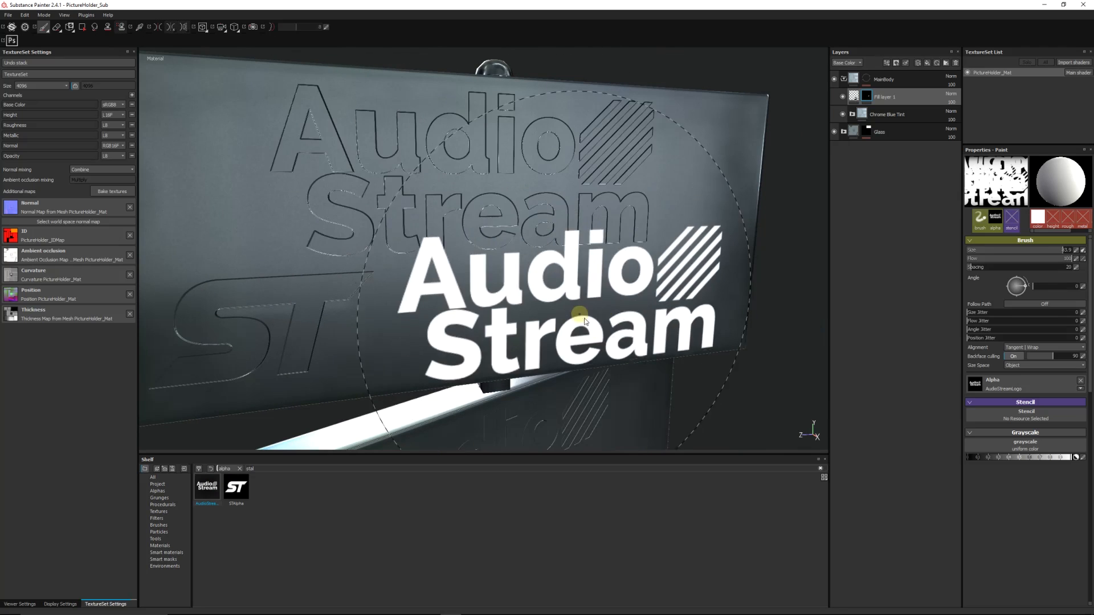
pyautogui.moveTo(585, 321); pyautogui.dragTo(496, 293)
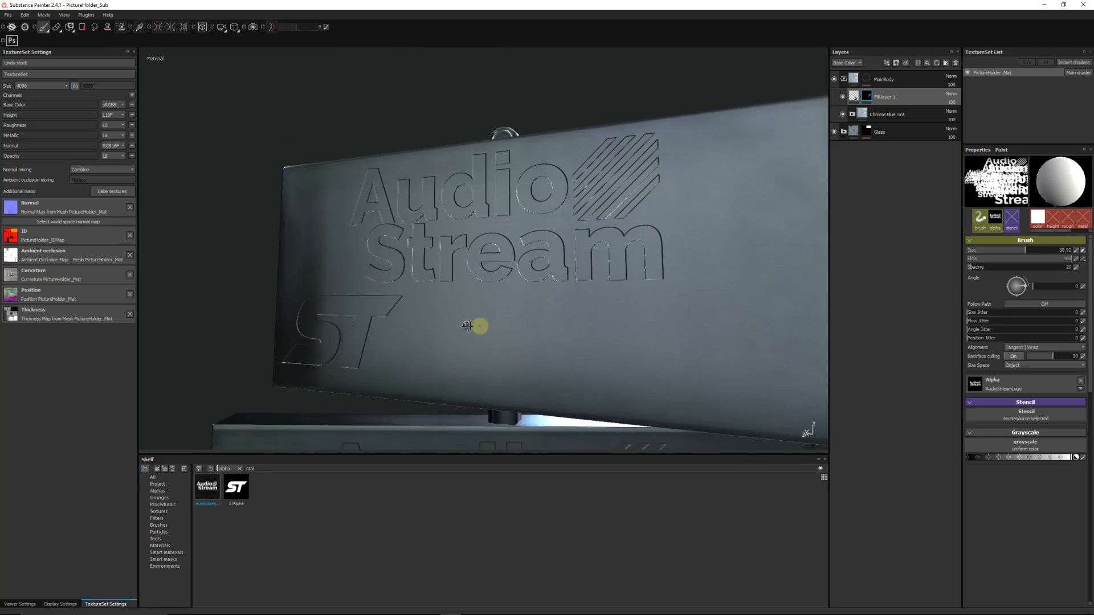
pyautogui.moveTo(467, 326); pyautogui.dragTo(691, 354)
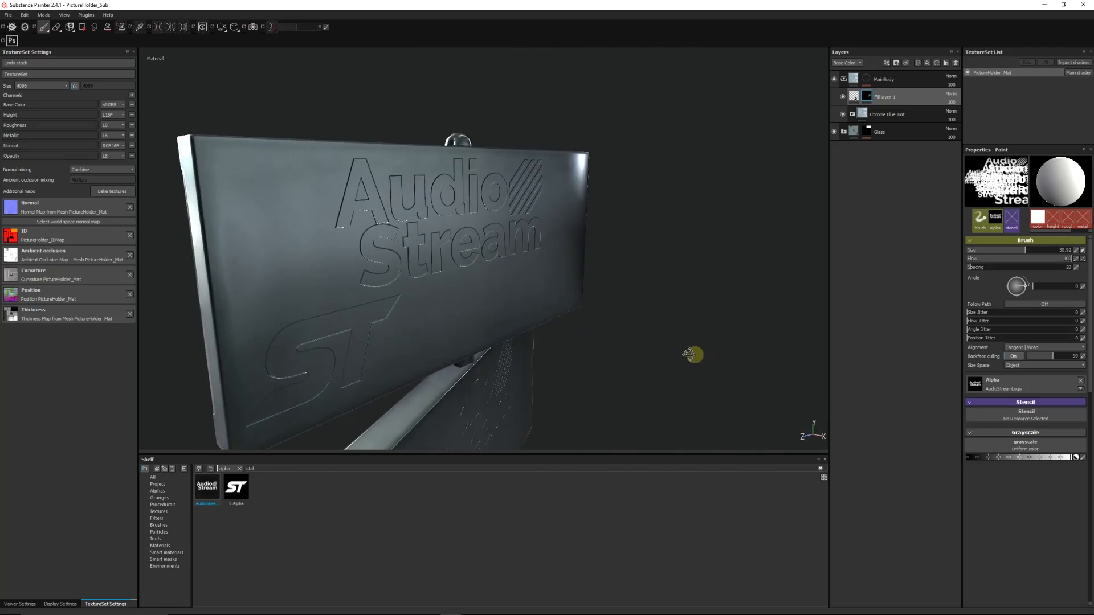
pyautogui.moveTo(691, 354); pyautogui.dragTo(569, 365)
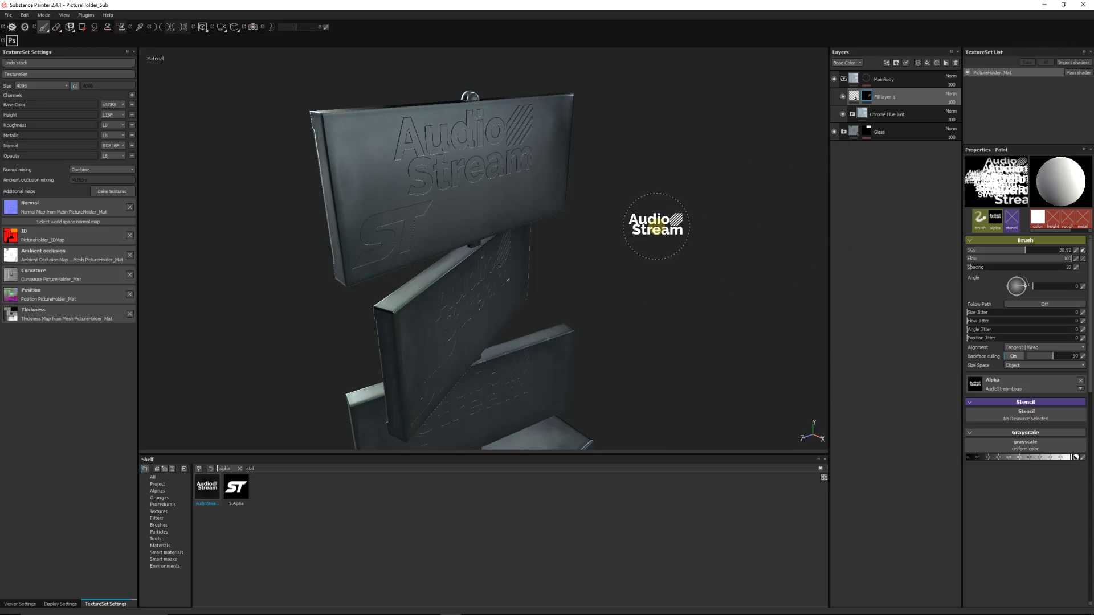
pyautogui.moveTo(613, 237)
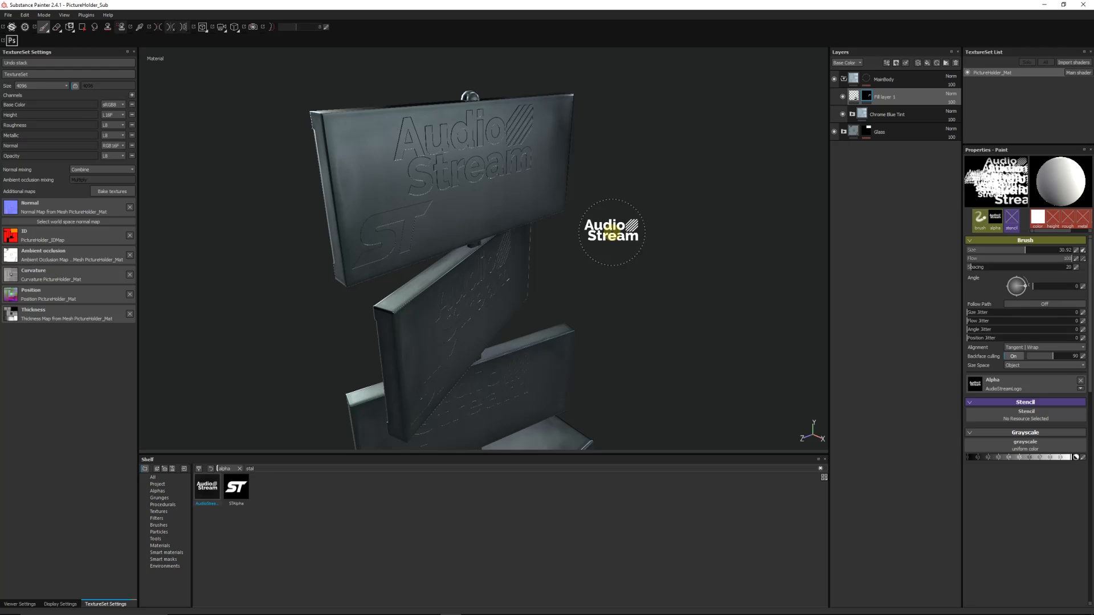
pyautogui.moveTo(604, 228)
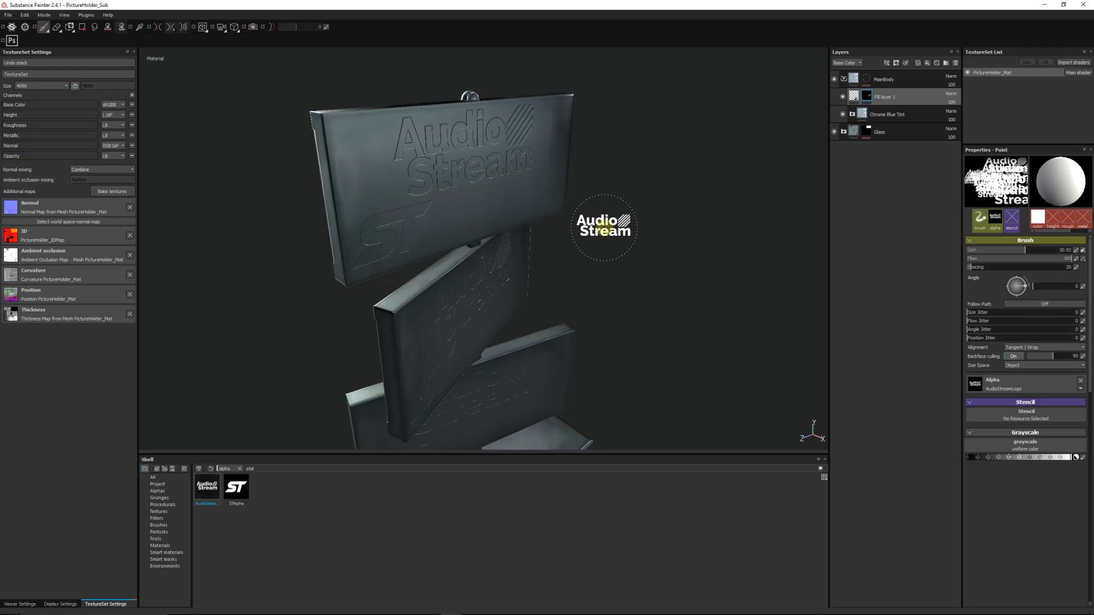
pyautogui.moveTo(663, 258)
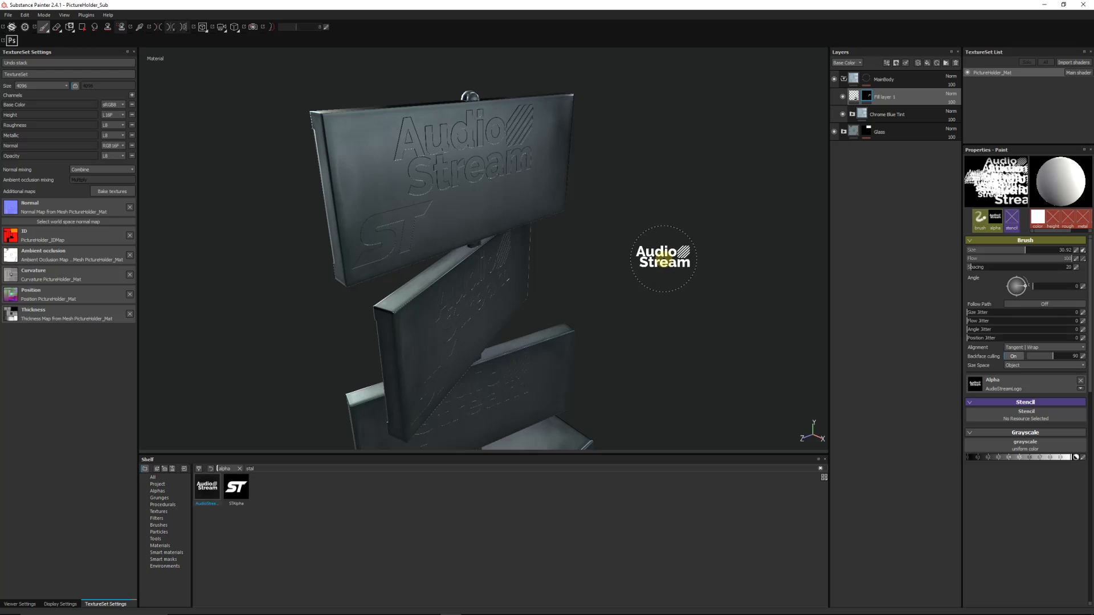